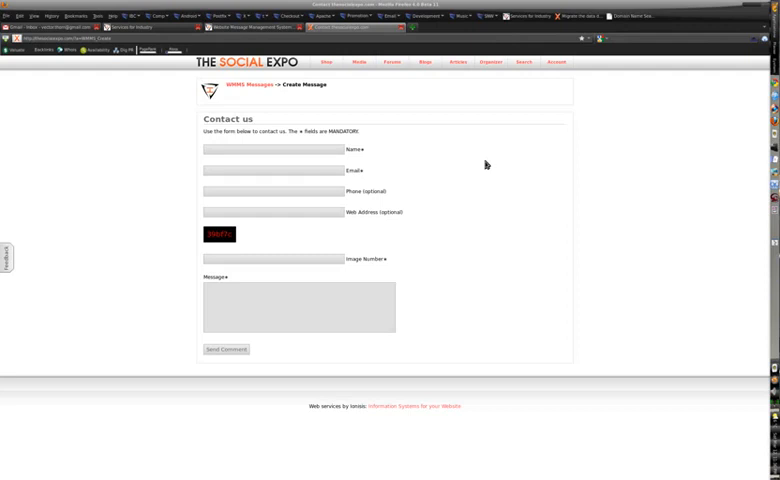
mouse_move(310, 147)
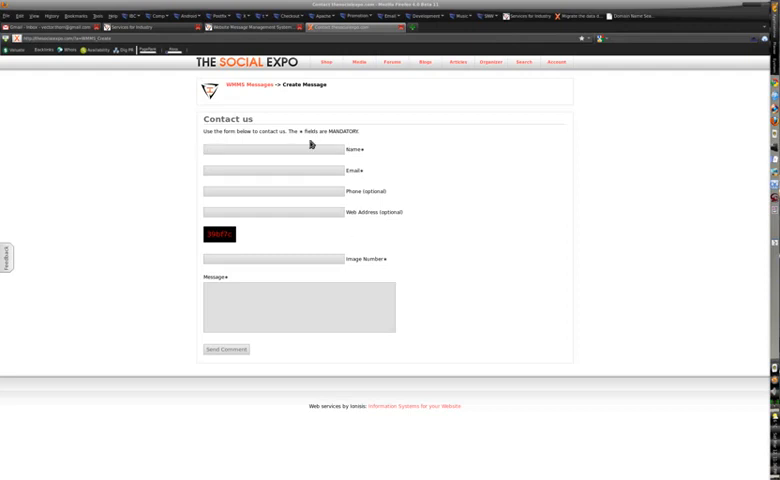
mouse_move(265, 119)
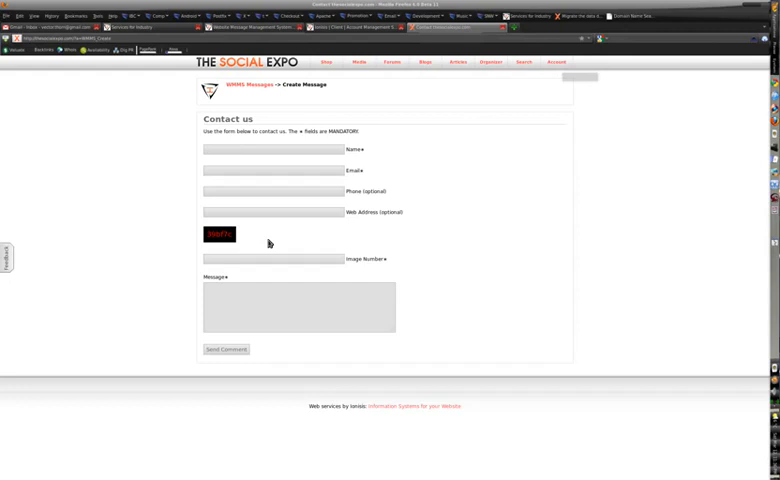
click(272, 149)
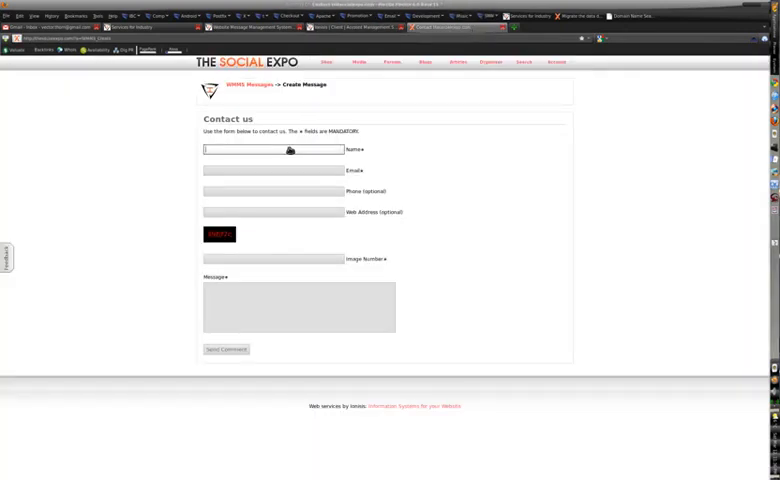
click(273, 149)
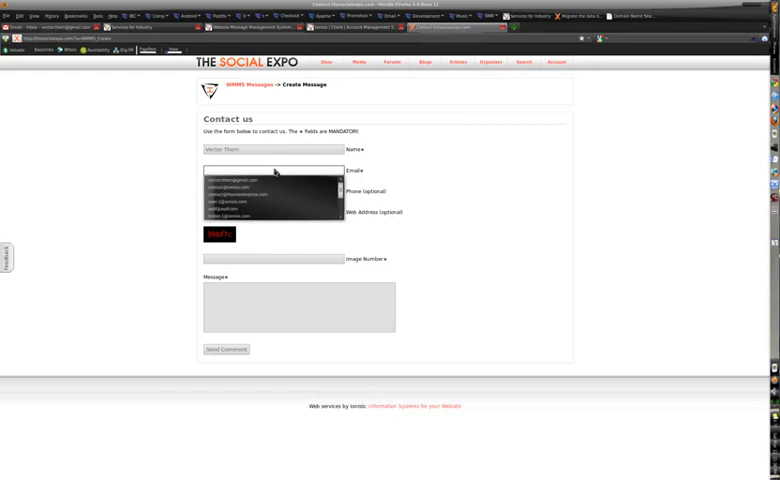
click(250, 180)
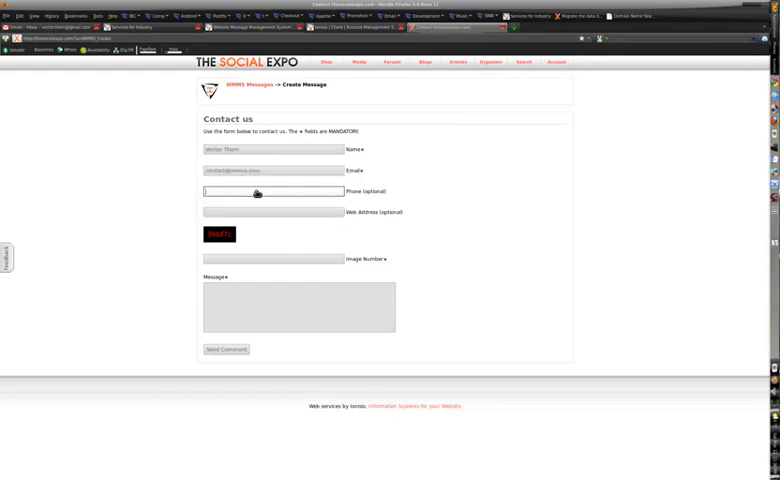
click(272, 191)
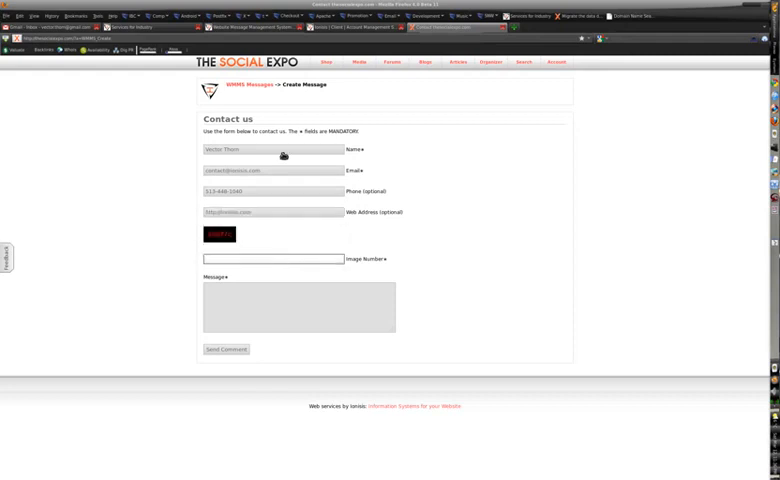
- Enter the image code, correcting a typo, and write the message 'this is my message'
text(39f7)
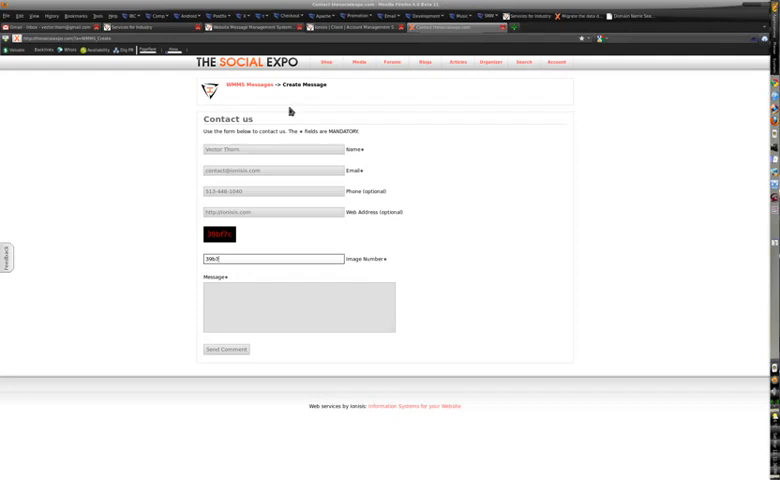
key(BackSpace)
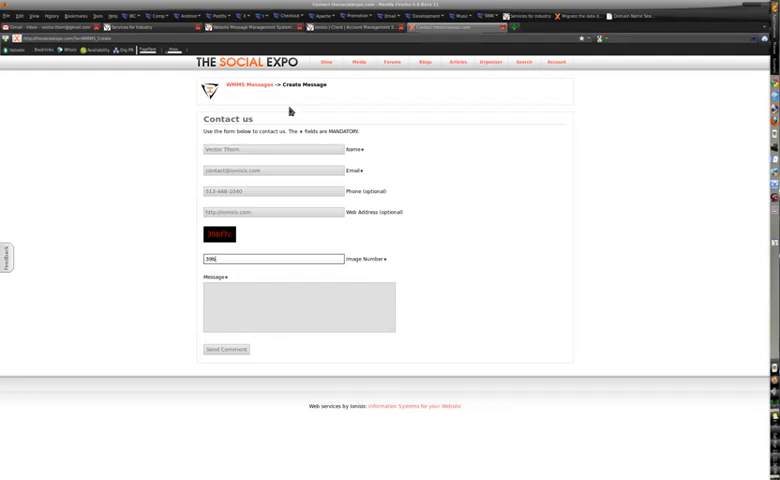
text(e)
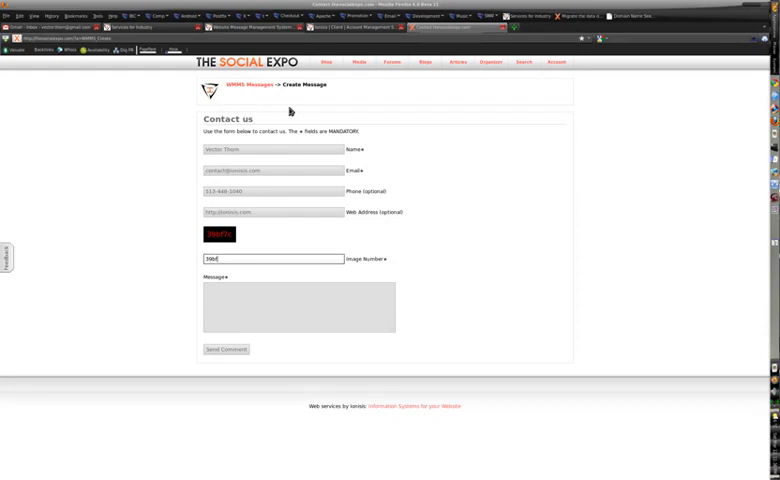
click(299, 307)
text(this is)
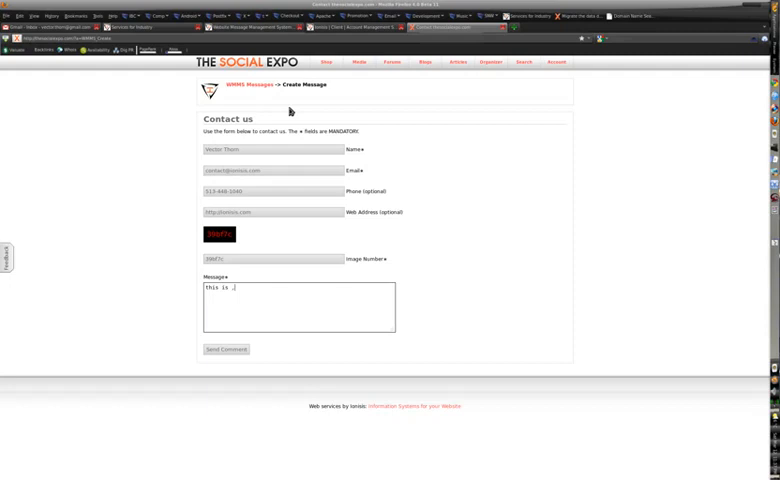
text(my)
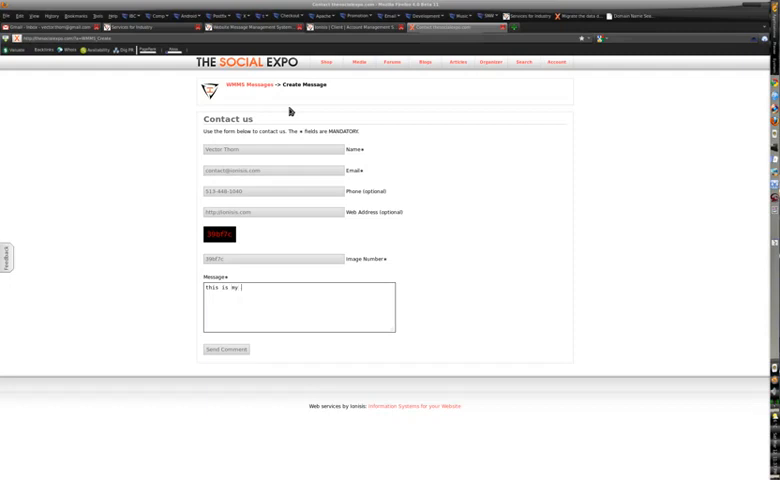
text(message)
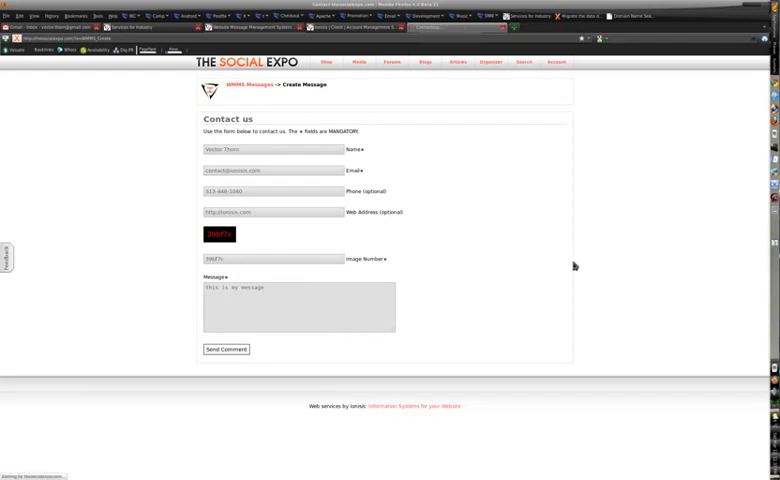
- Send the message and open List Website Messages under Administration
click(225, 349)
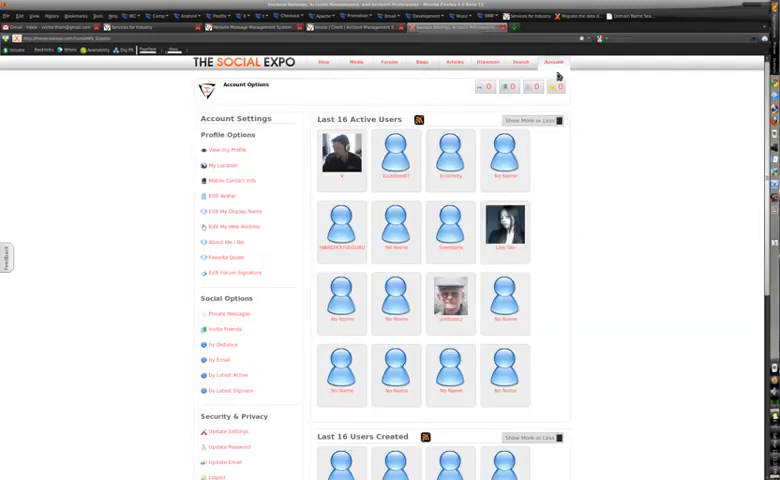
scroll(down, 3)
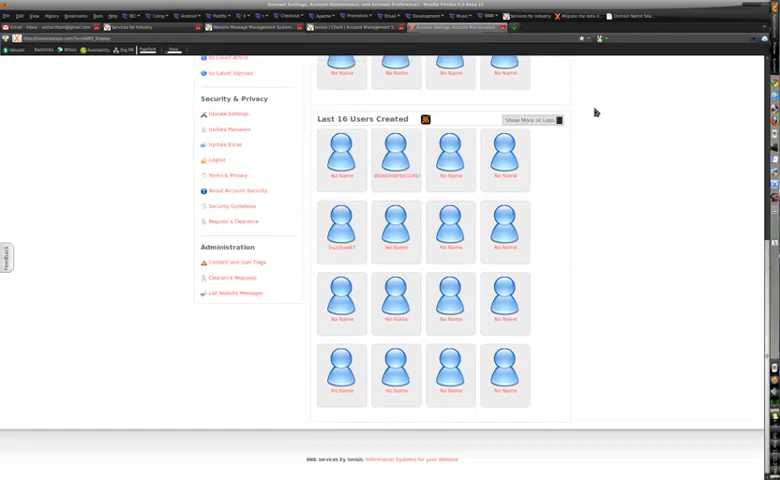
click(237, 293)
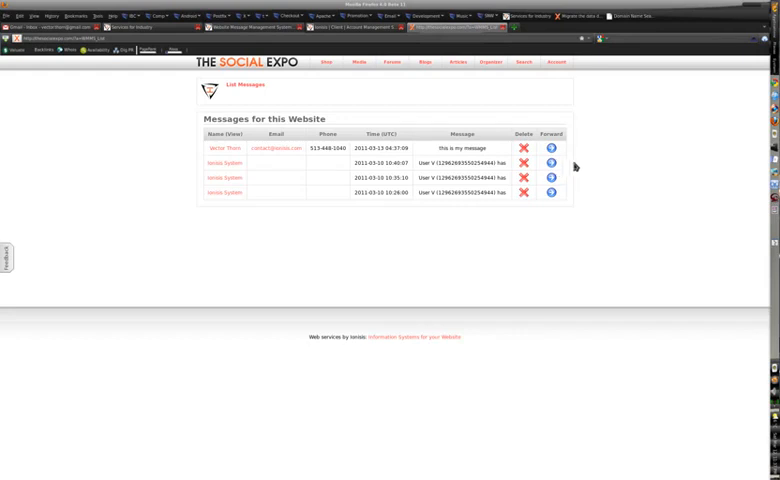
mouse_move(182, 187)
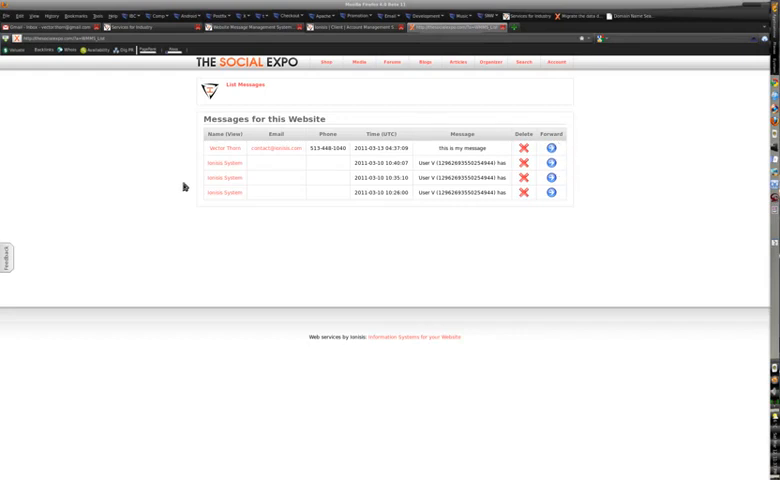
click(213, 147)
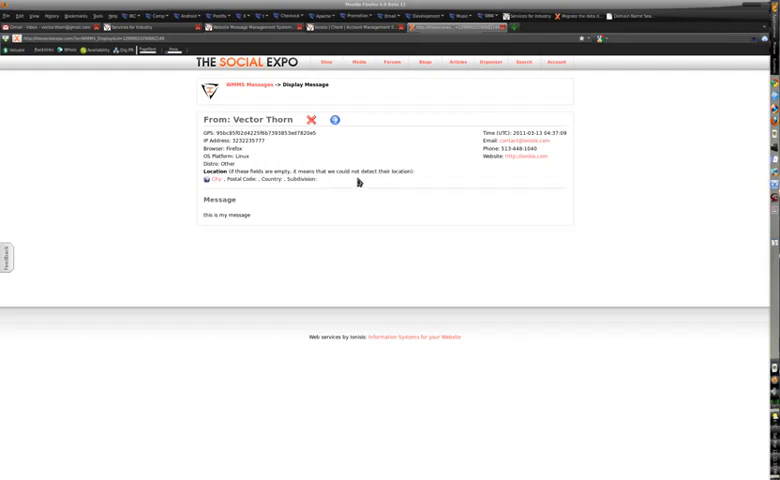
mouse_move(183, 180)
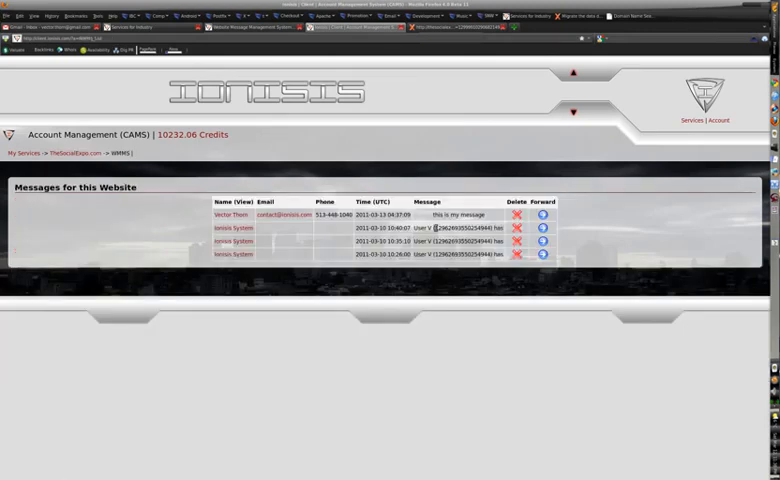
click(232, 214)
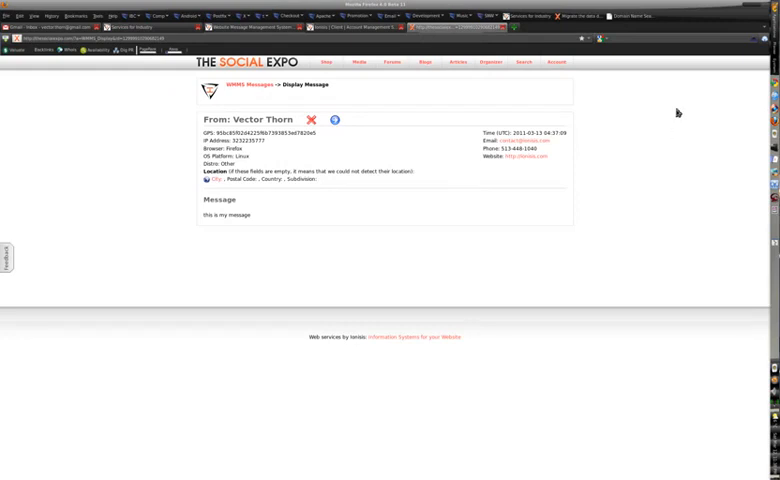
mouse_move(369, 135)
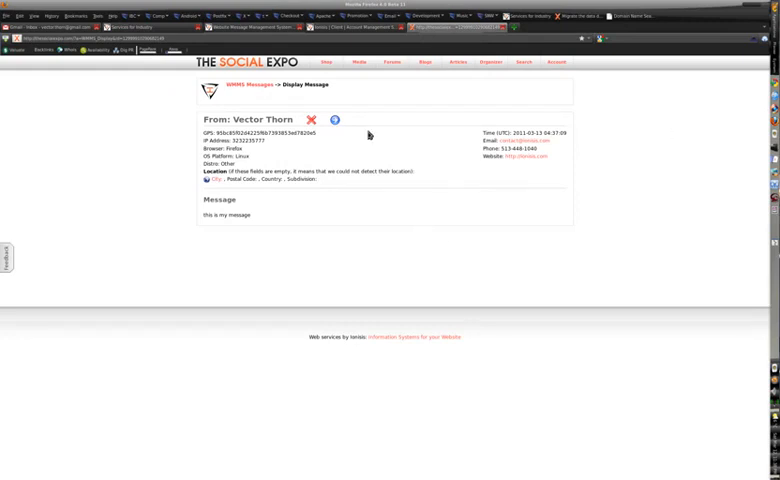
mouse_move(581, 70)
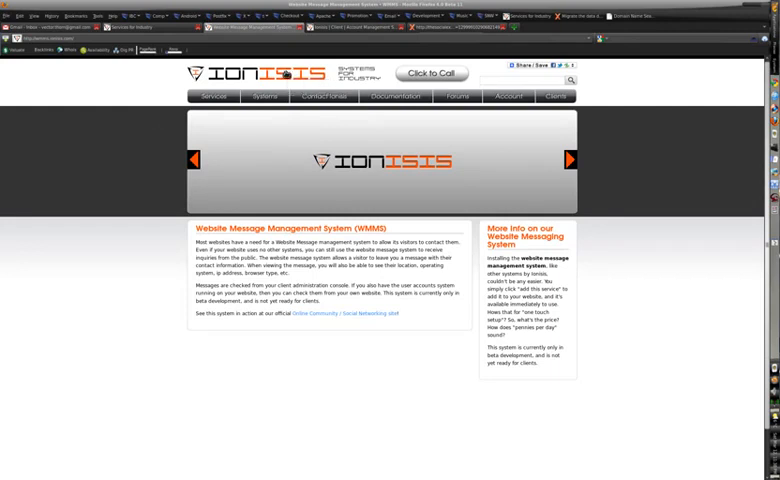
- Go to Ionisis Information Management Systems (iims) from the Systems menu, then reopen that menu
click(267, 96)
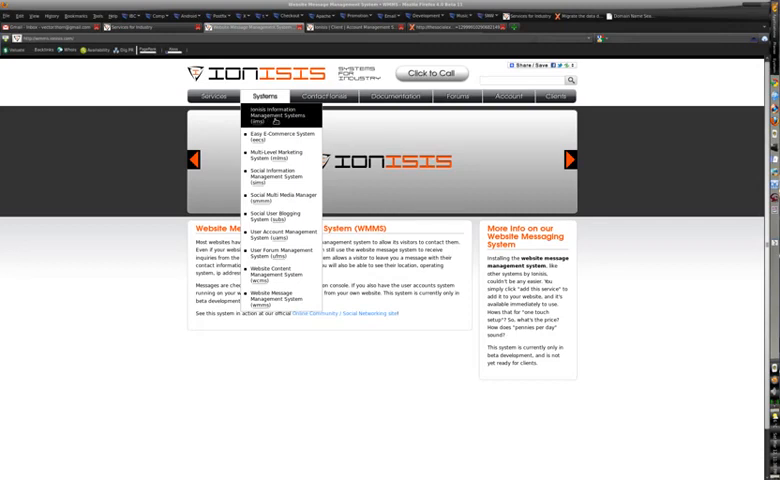
click(285, 113)
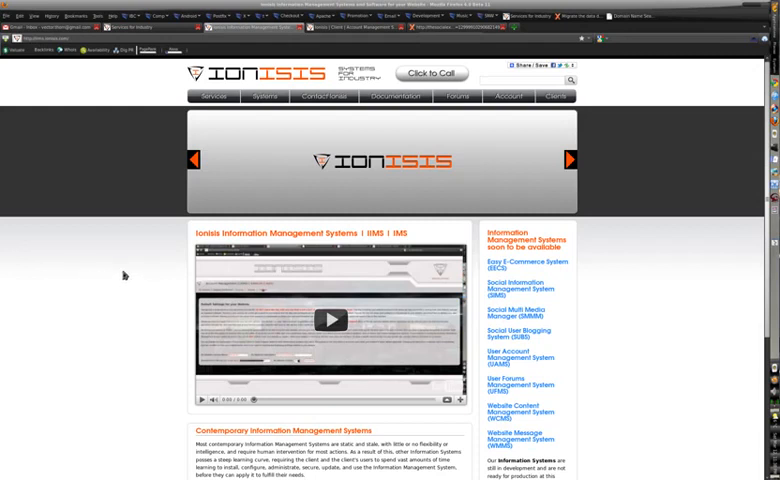
click(264, 95)
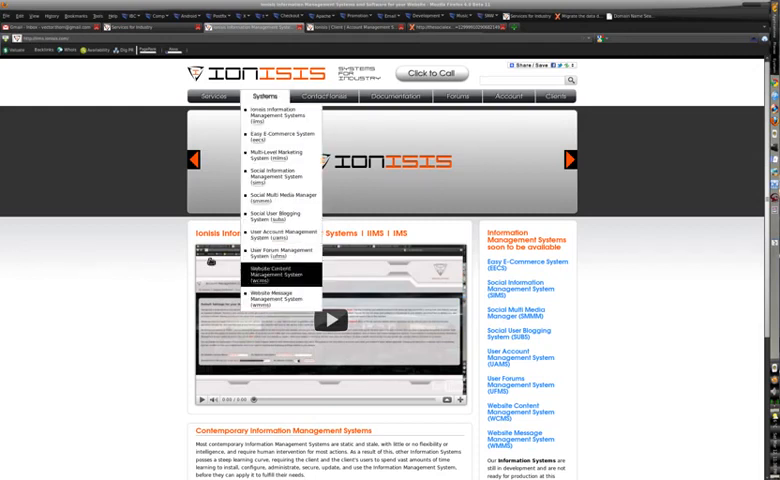